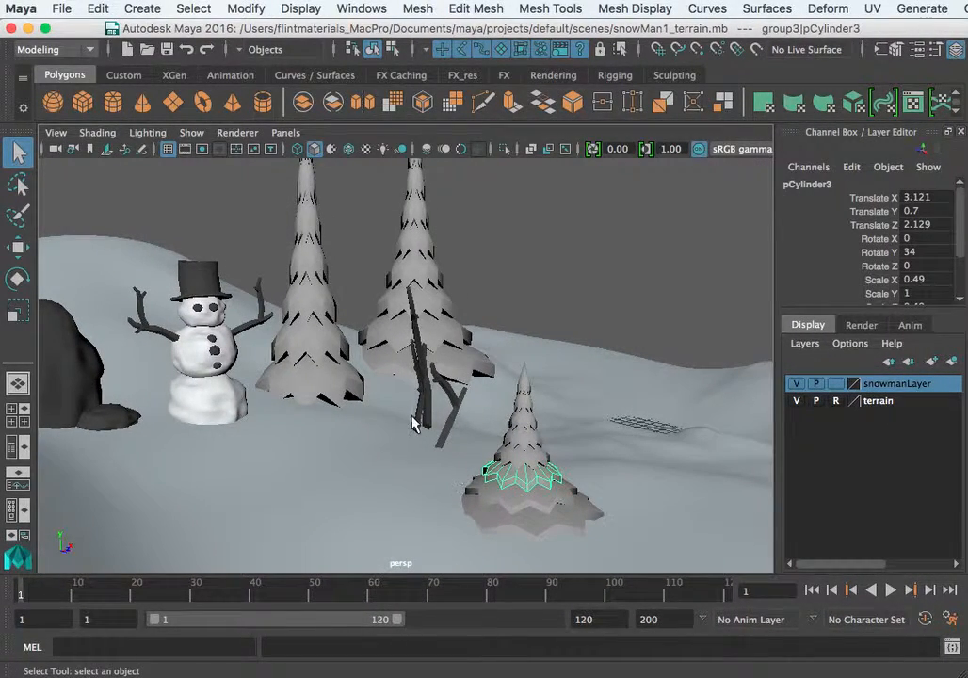
Inspect the snowman's eyes, buttons and torso, then bring up the Outliner.
left_click_drag(409, 424, 394, 459)
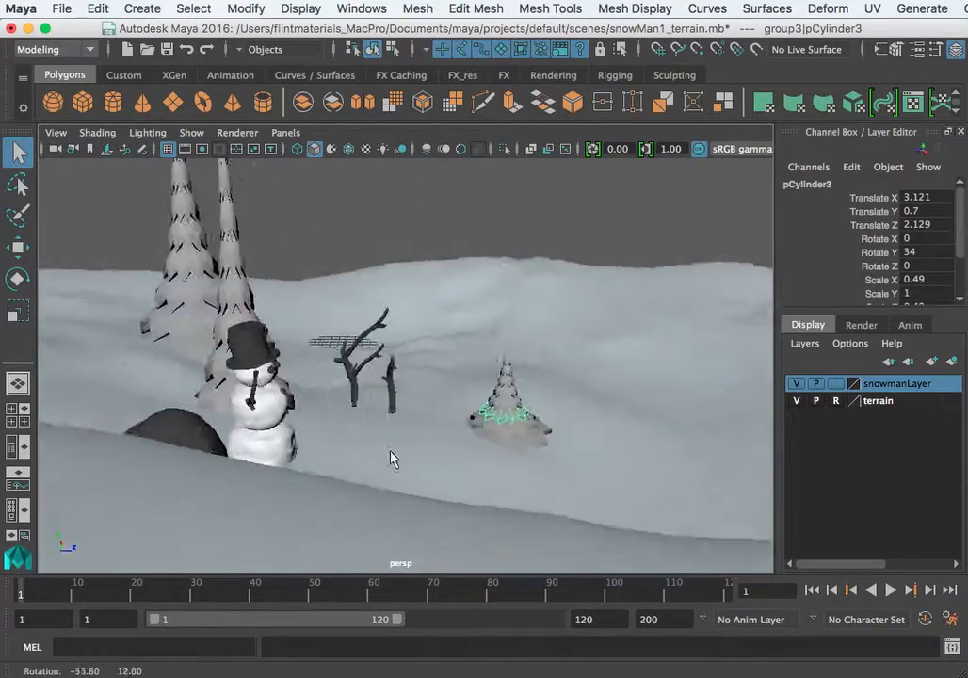
left_click_drag(394, 458, 273, 443)
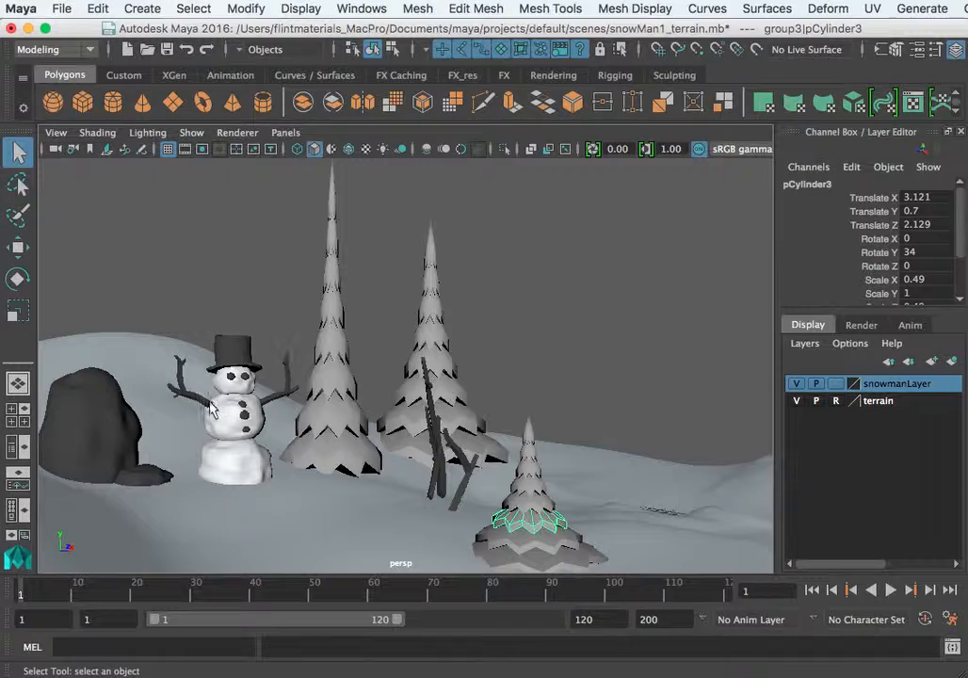
mouse_move(269, 440)
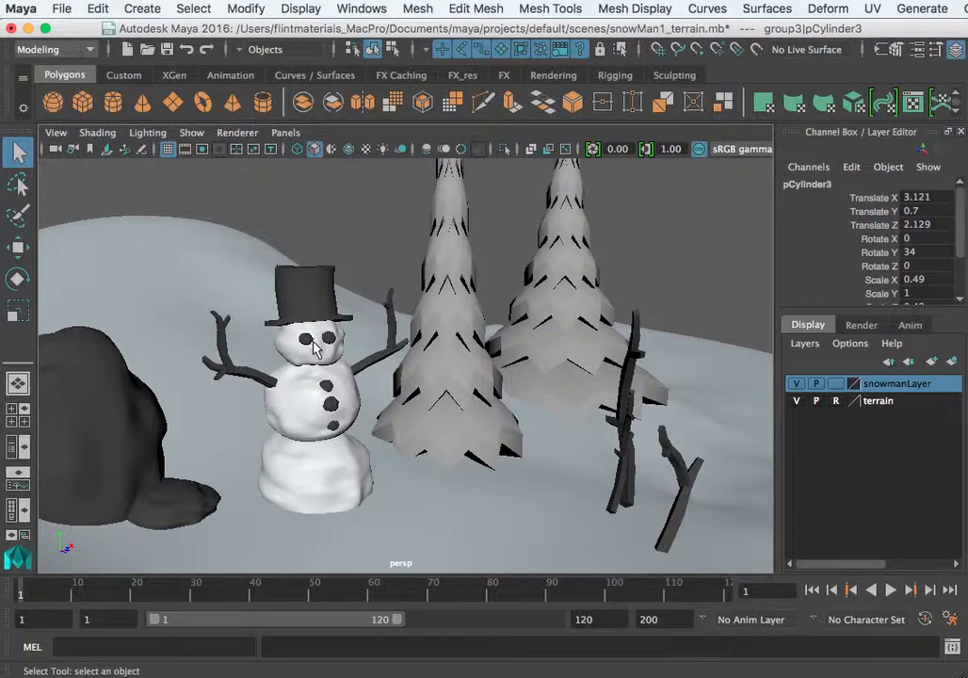
left_click(328, 337)
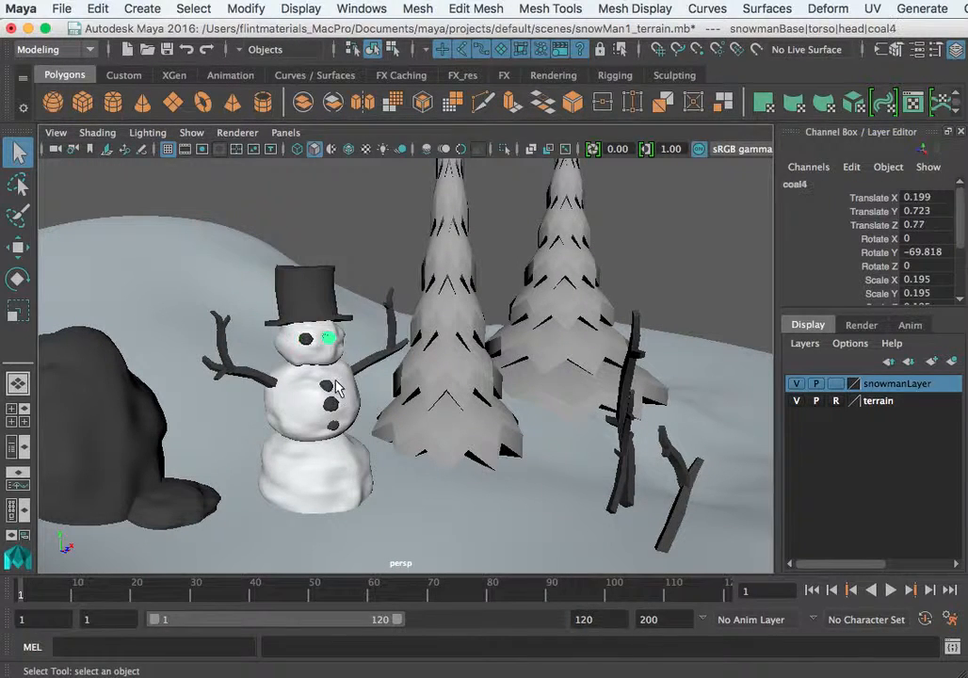
left_click(332, 428)
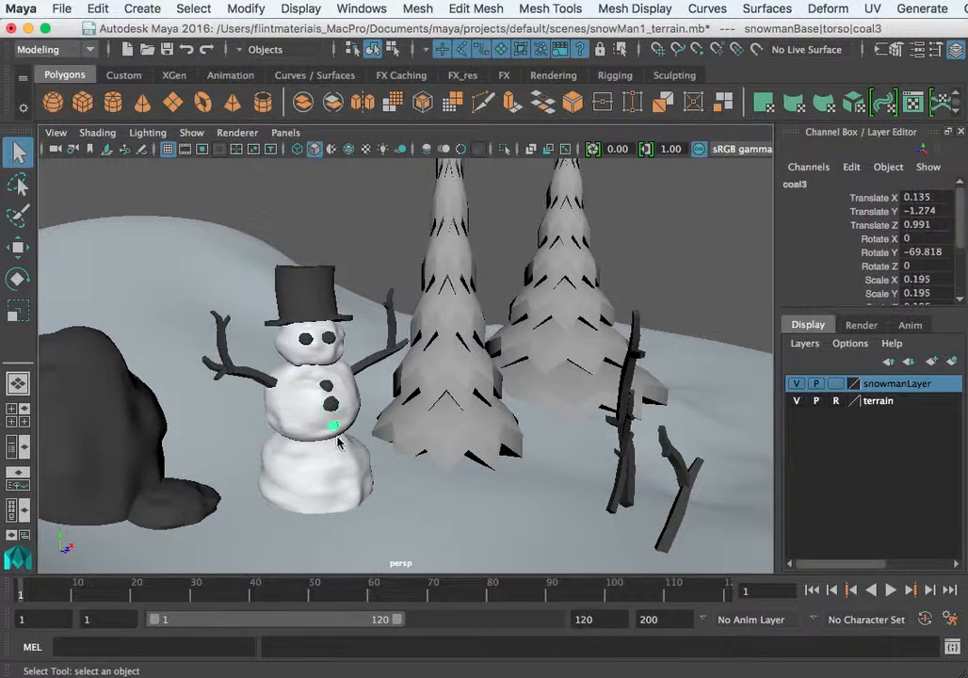
left_click(311, 395)
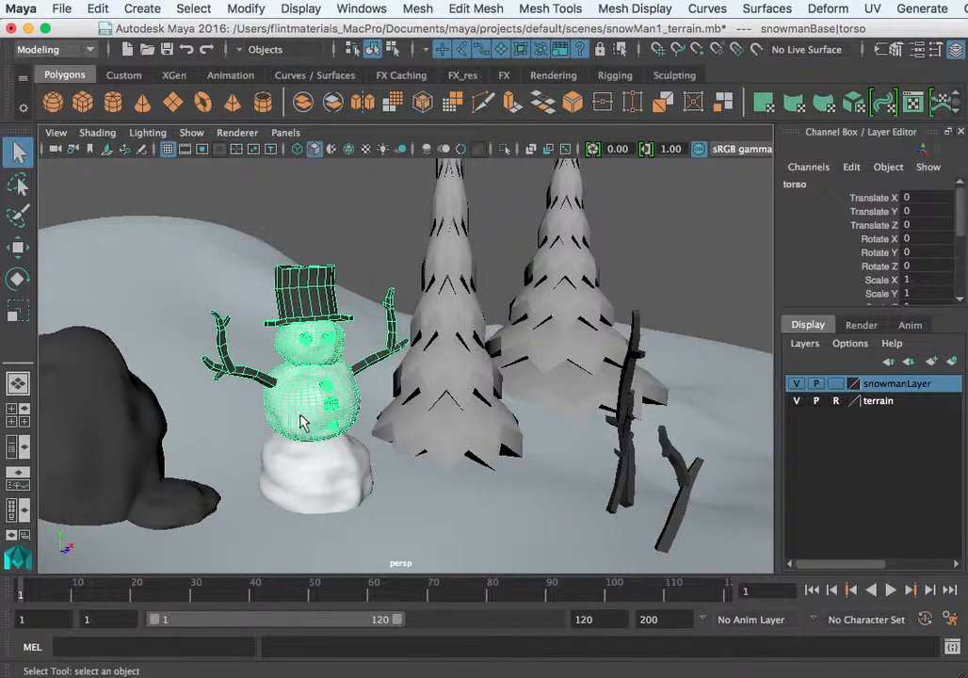
left_click(417, 8)
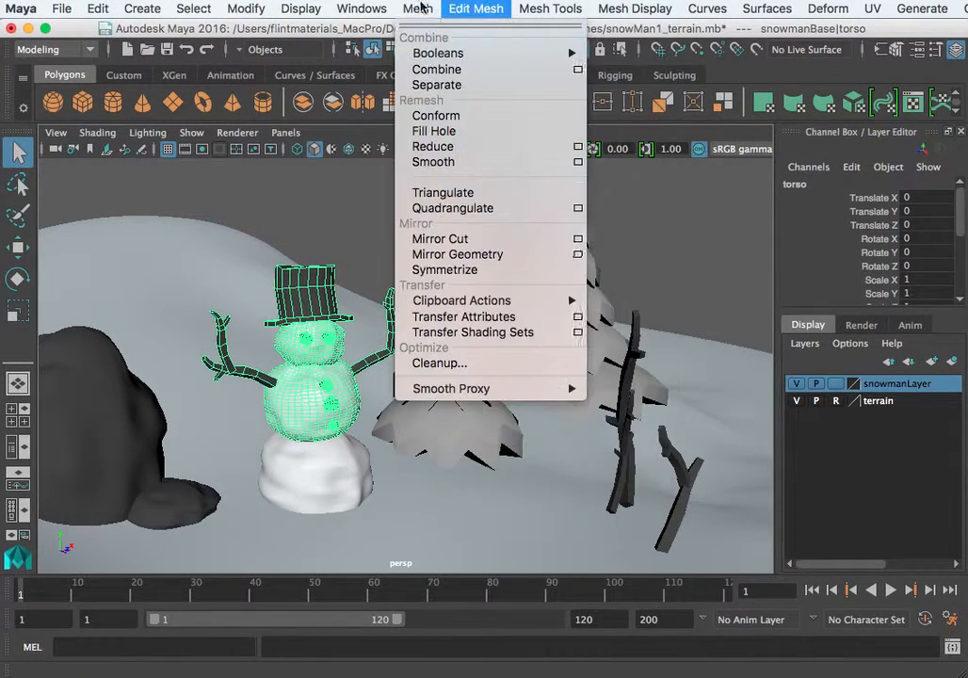
left_click(362, 9)
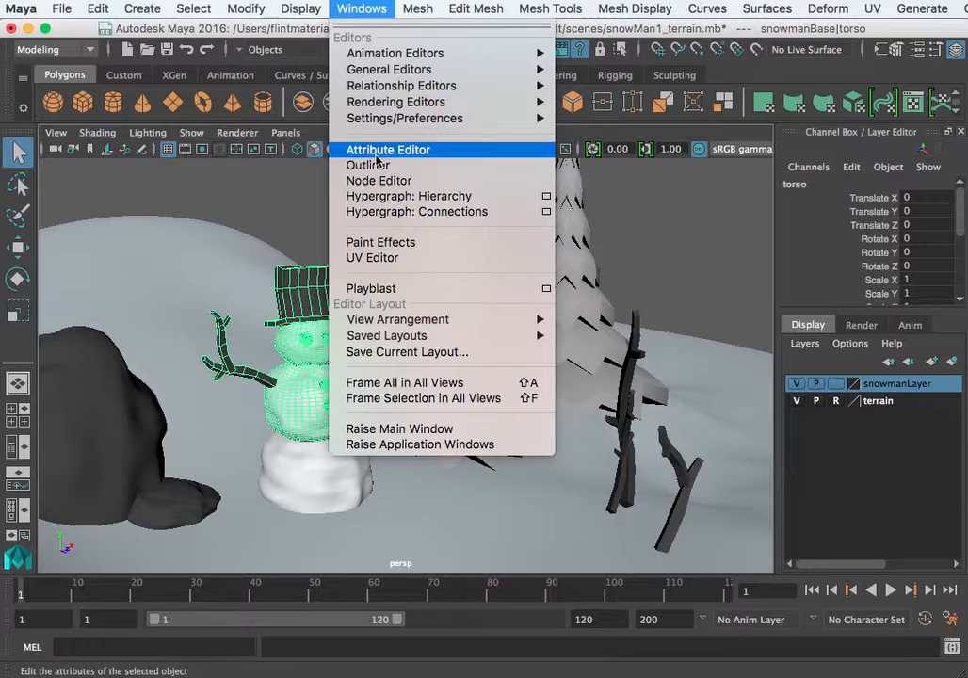
left_click(368, 164)
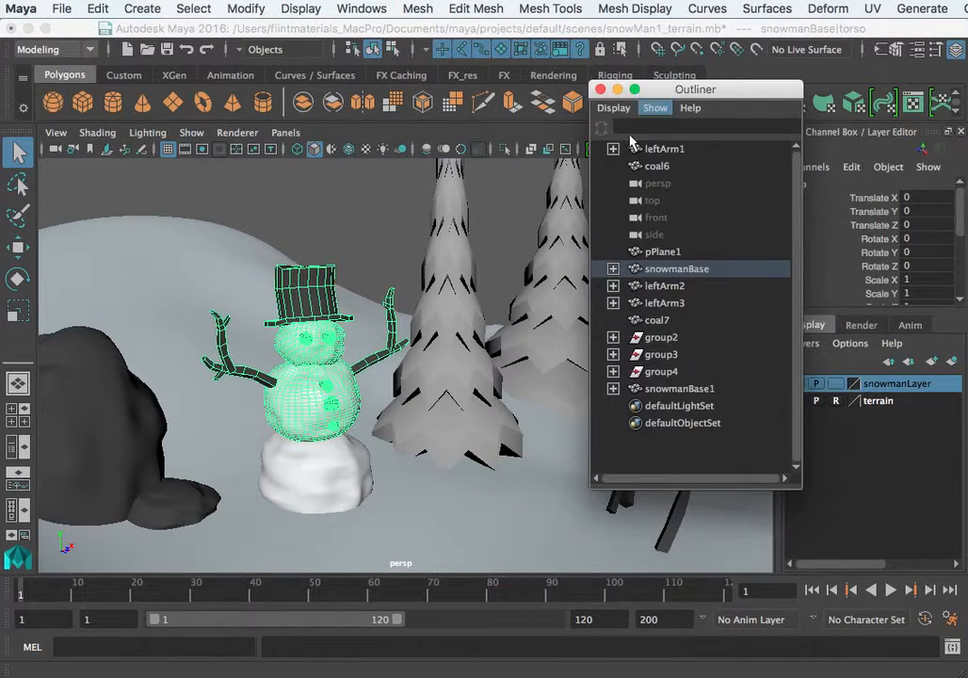
Duplicate the head as head1 and unparent it from snowmanBase > torso.
left_click(306, 335)
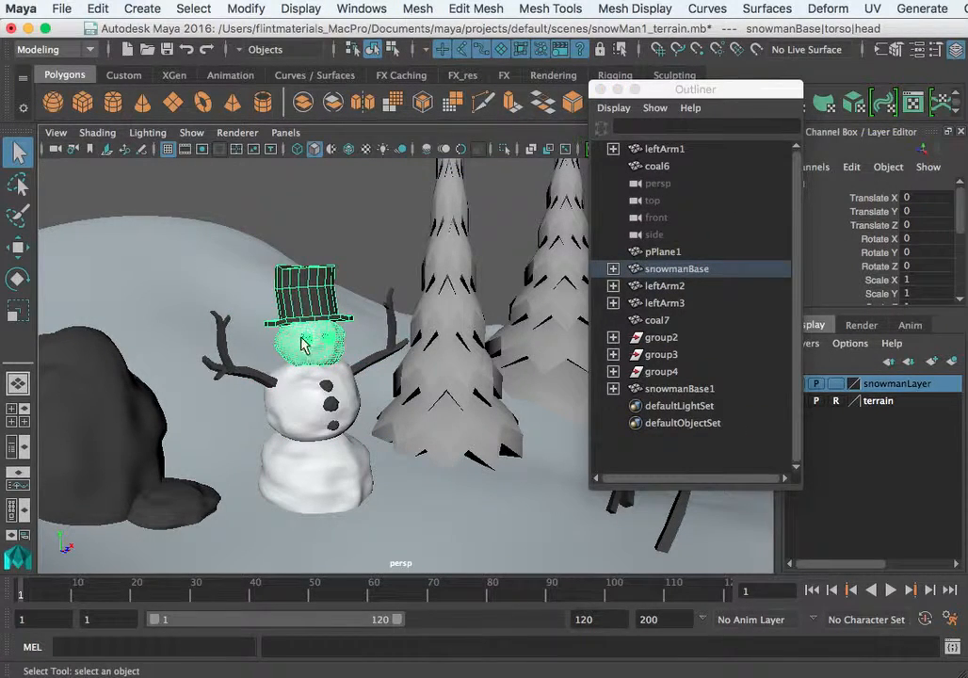
mouse_move(386, 358)
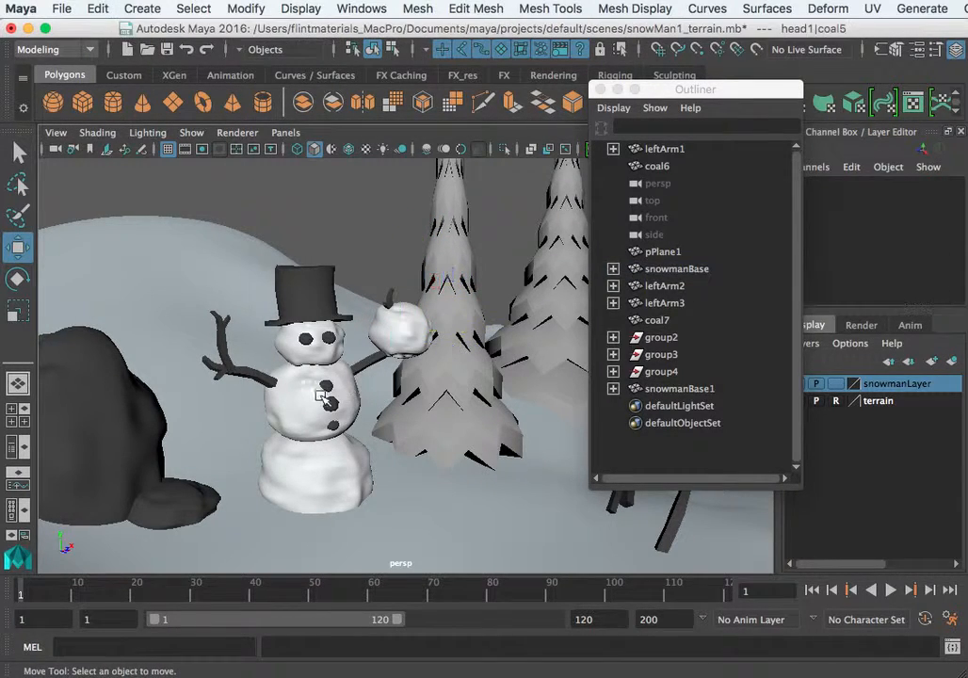
left_click(676, 268)
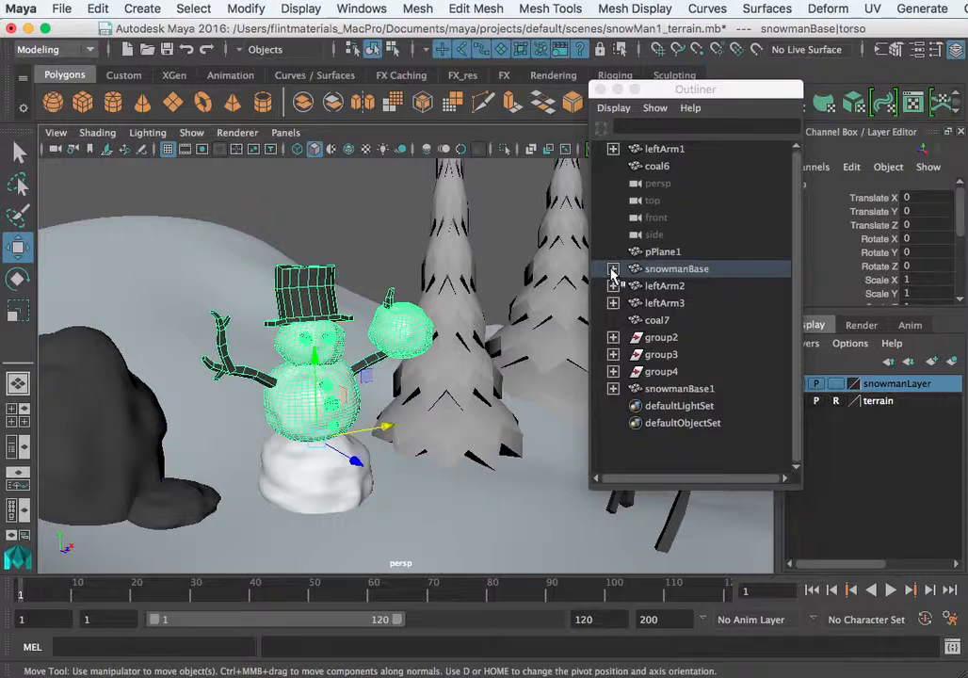
left_click(613, 269)
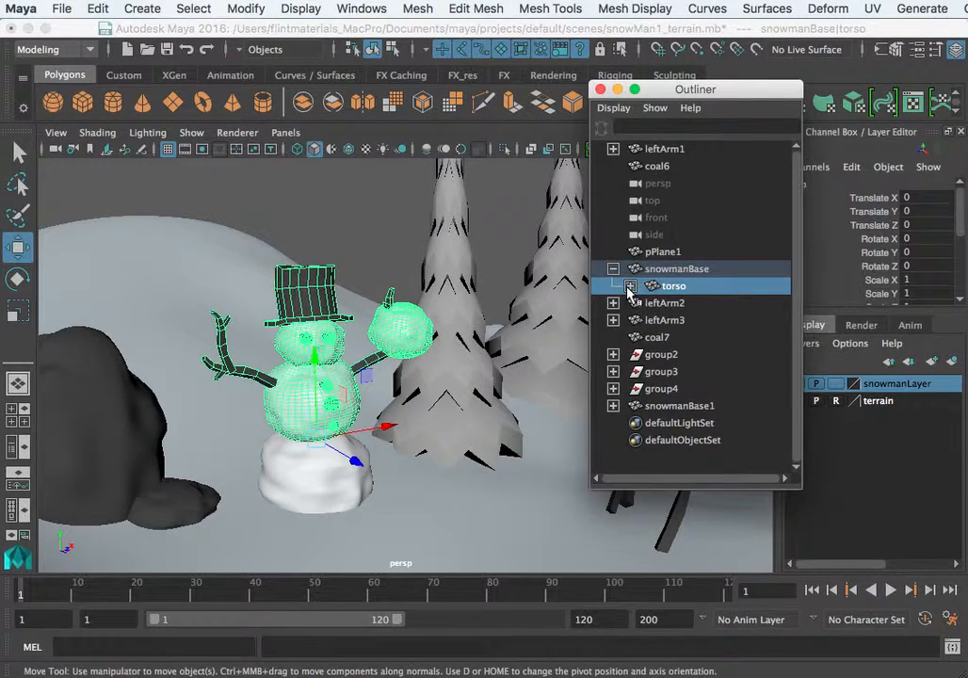
left_click(630, 286)
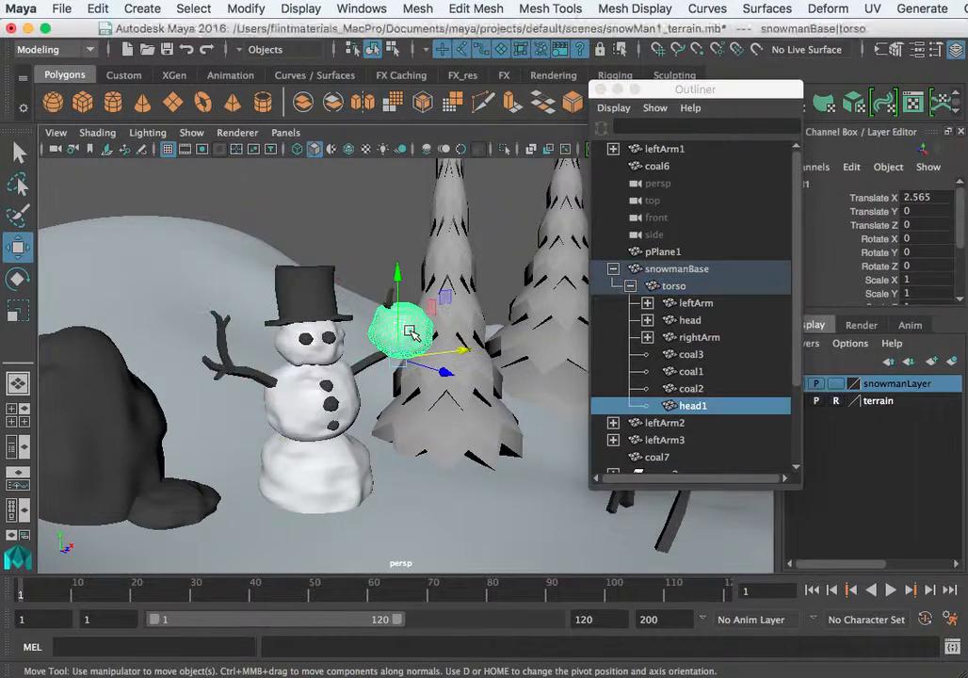
left_click(693, 405)
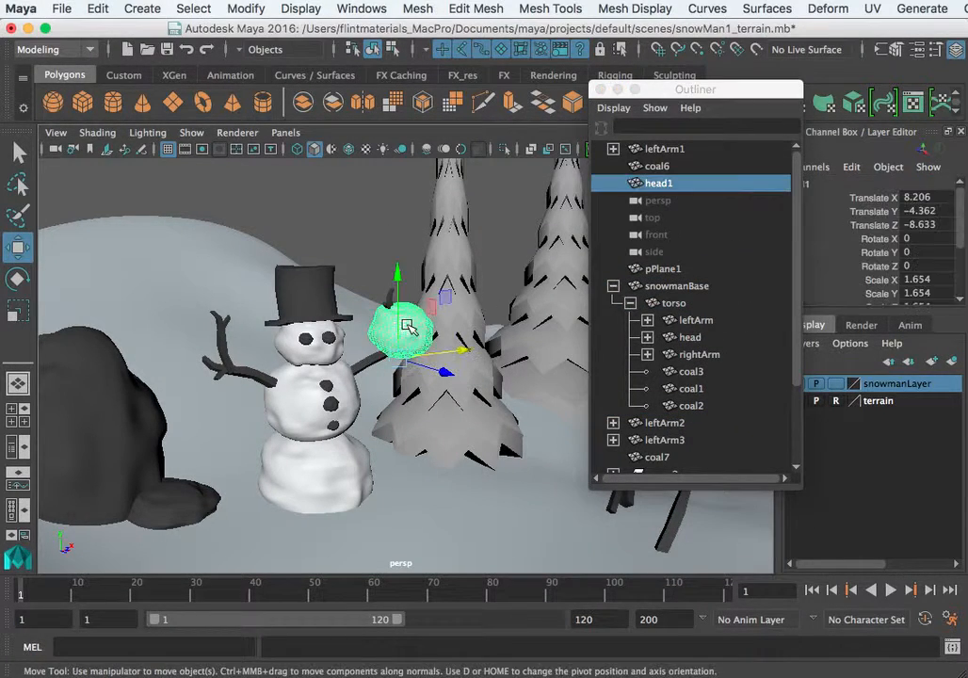
Raise head1 toward the tree tops and assign it a new Lambert material, lambert5.
left_click_drag(409, 330, 461, 348)
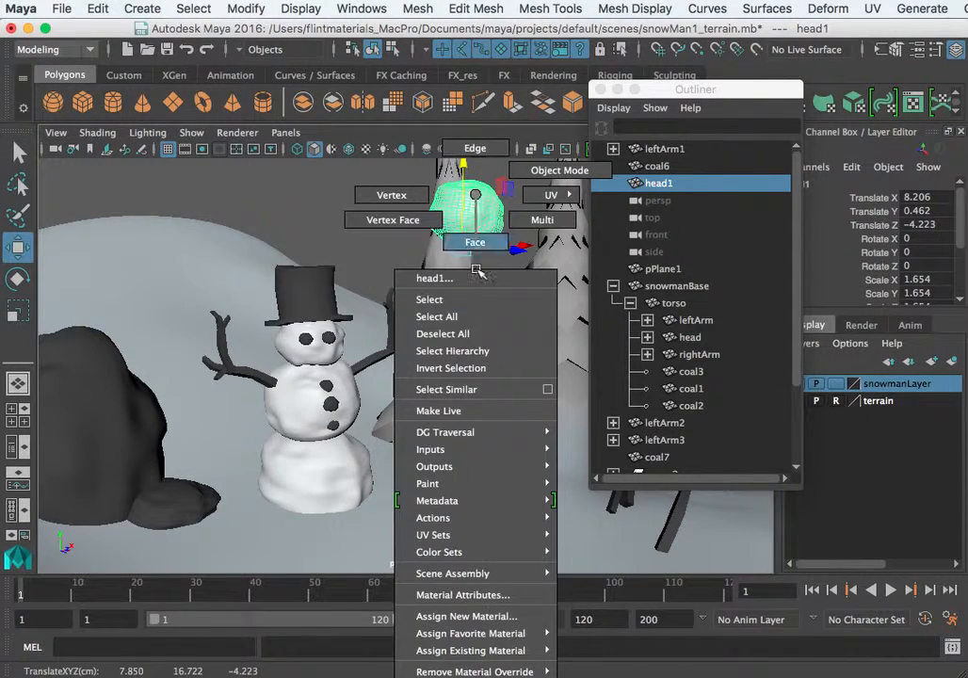
mouse_move(483, 616)
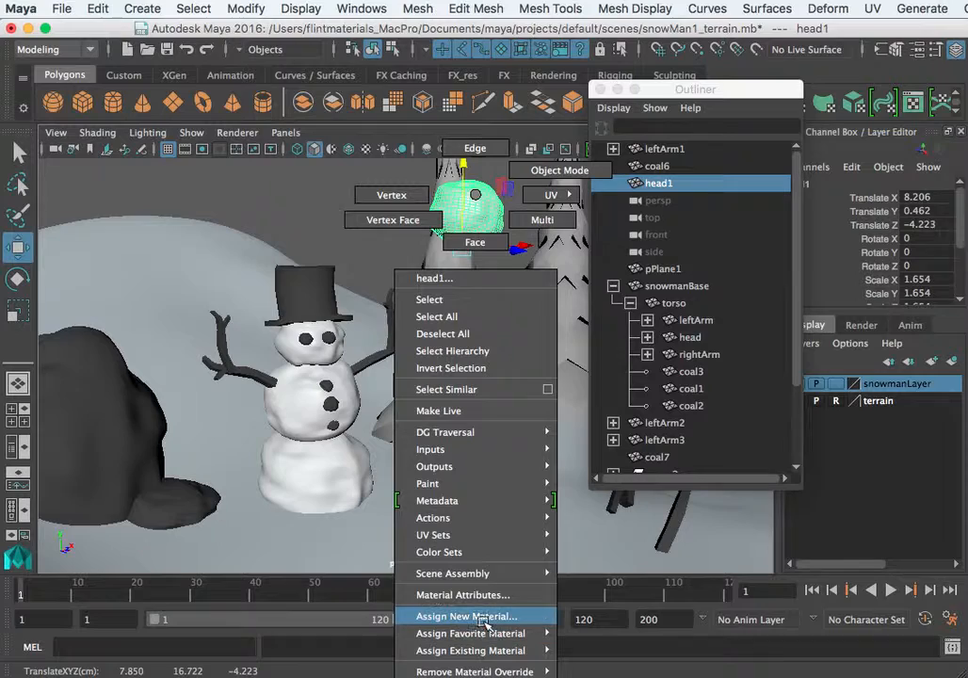
left_click(461, 616)
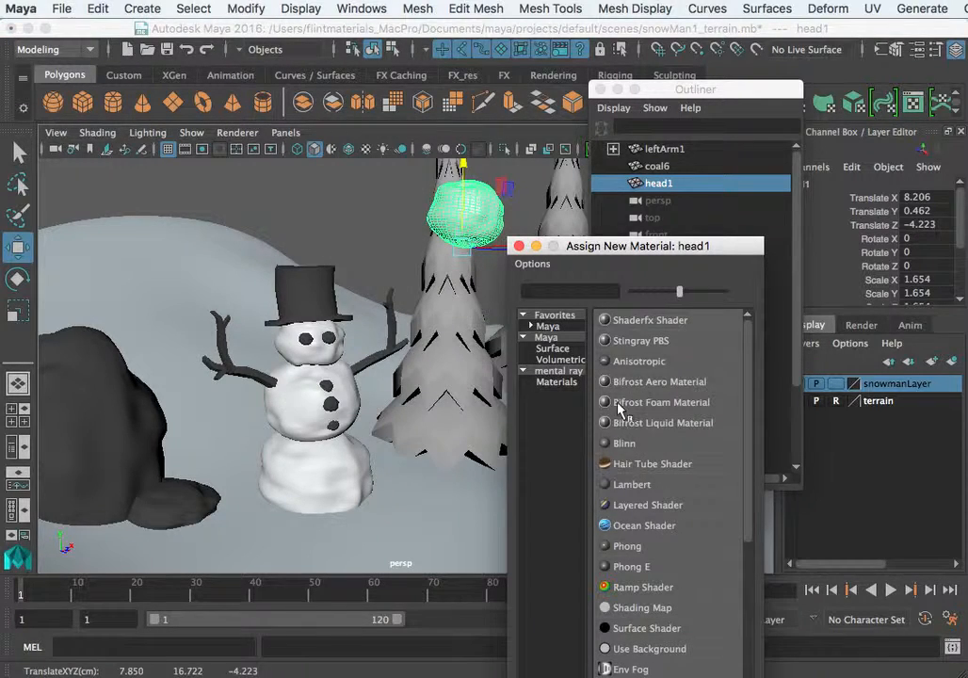
mouse_move(626, 490)
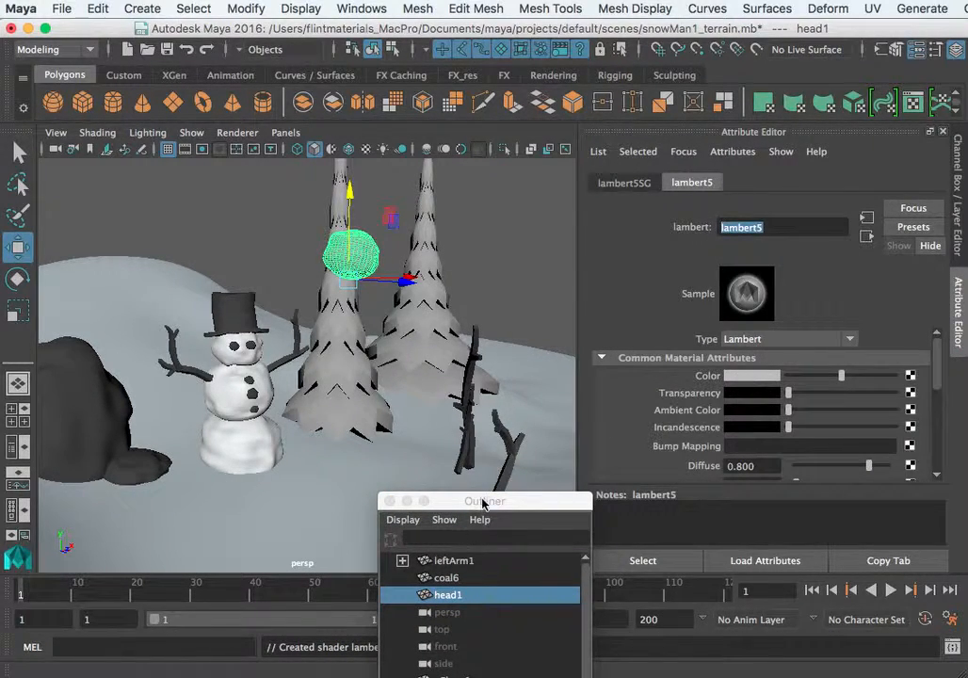
left_click_drag(485, 501, 766, 323)
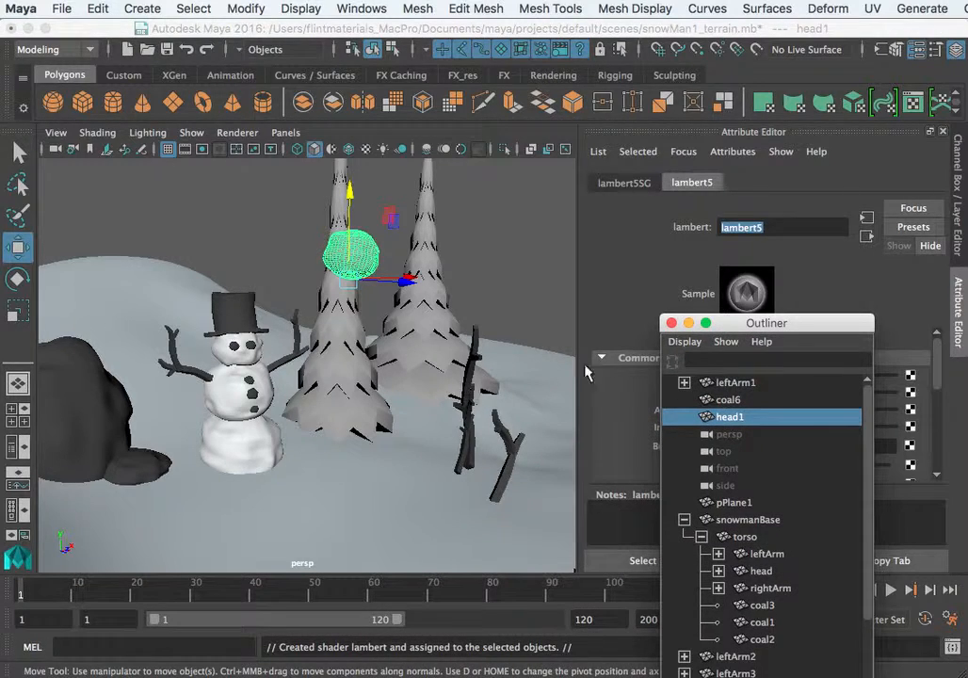
left_click(671, 323)
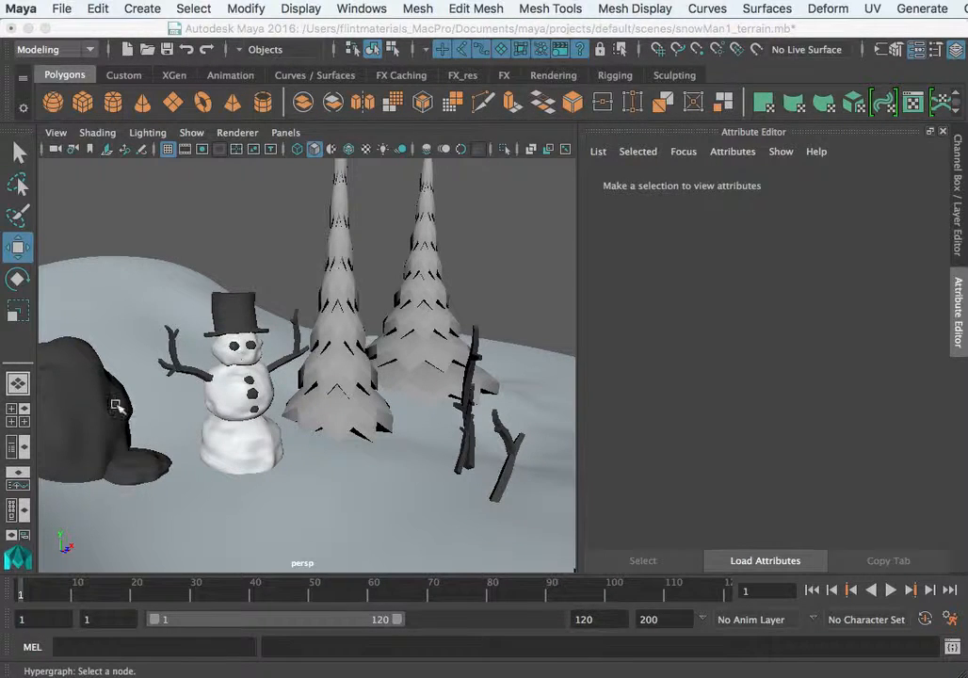
Move the two pine trees behind the snowman, near the dead sticks.
left_click(94, 396)
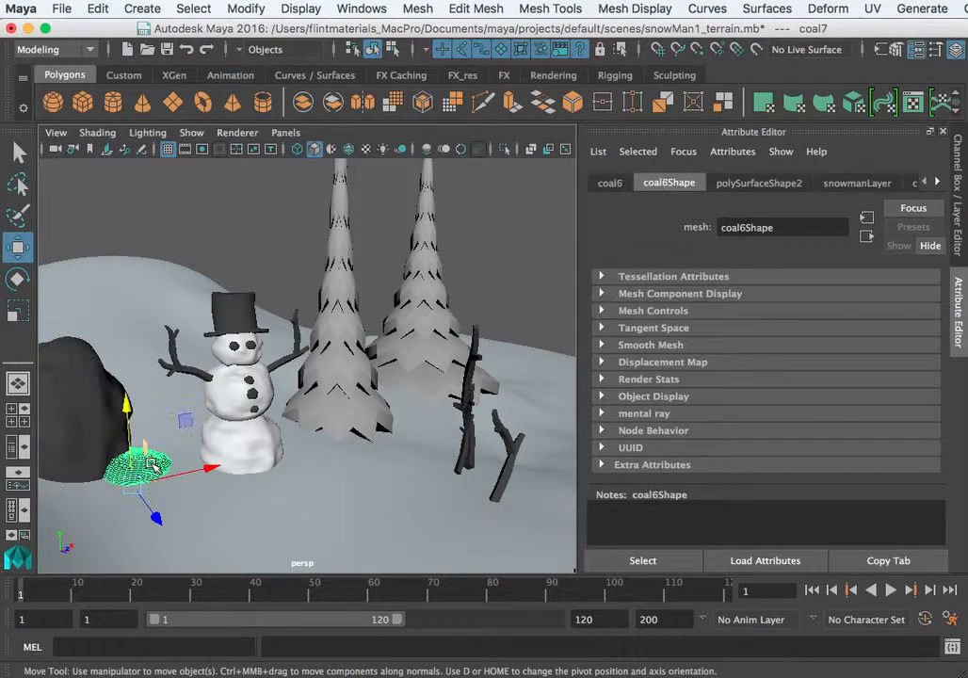
left_click(85, 396)
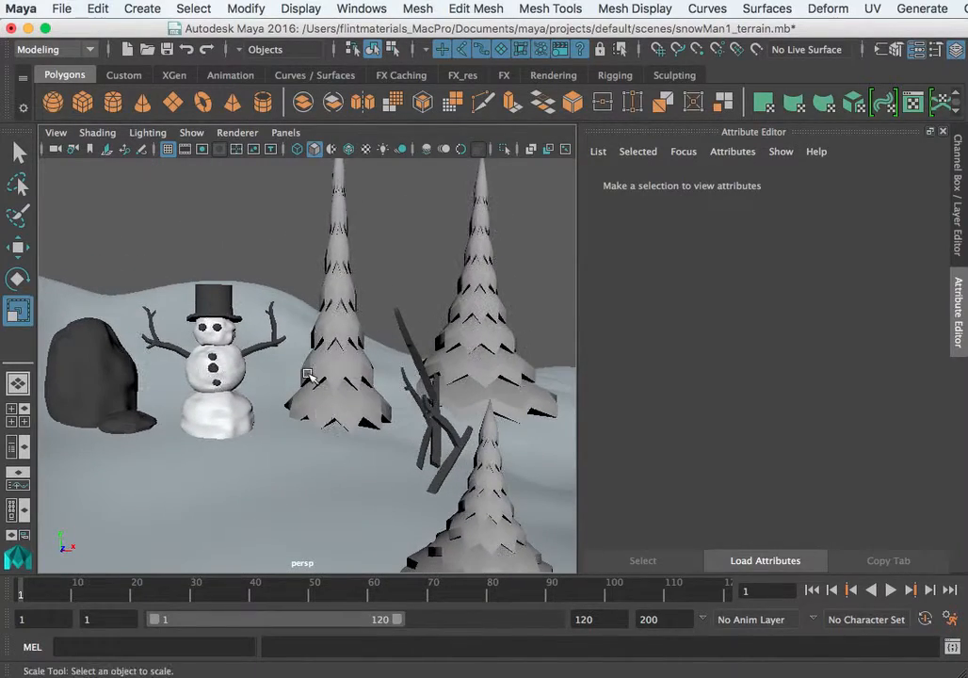
left_click_drag(309, 375, 440, 409)
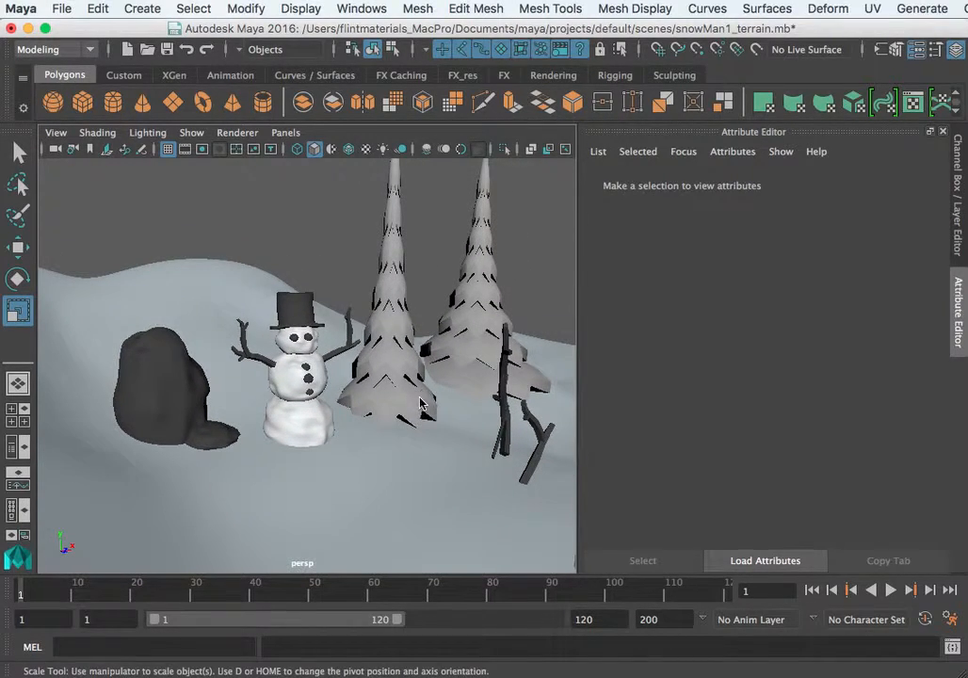
Flatten pCylinder9 into a wide disc and soft-select its centre vertex upward into a cone.
left_click(387, 386)
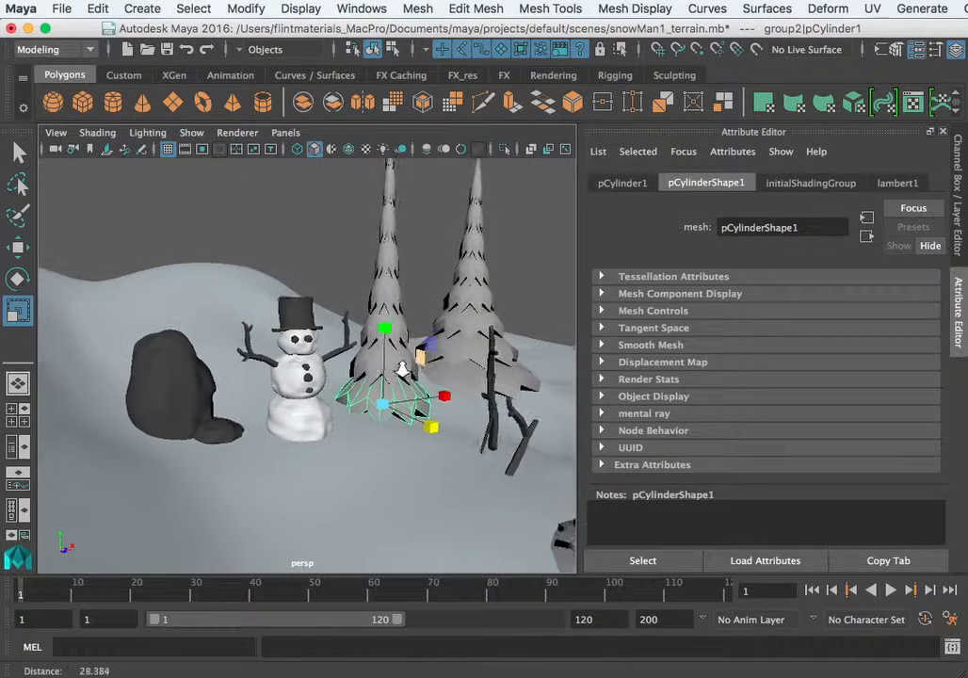
left_click_drag(396, 368, 358, 405)
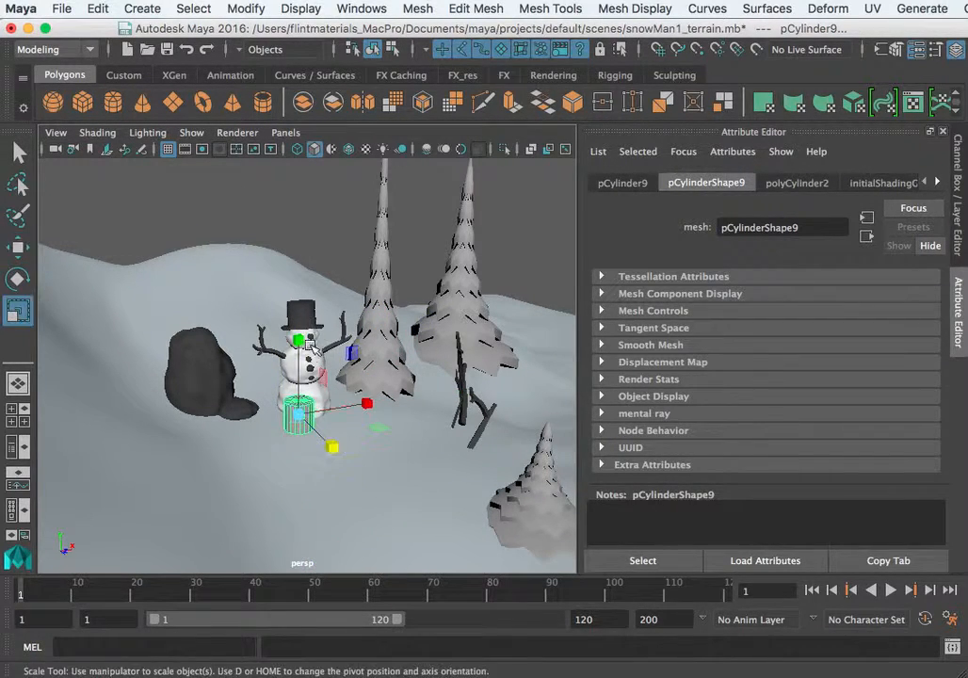
left_click_drag(299, 412, 330, 447)
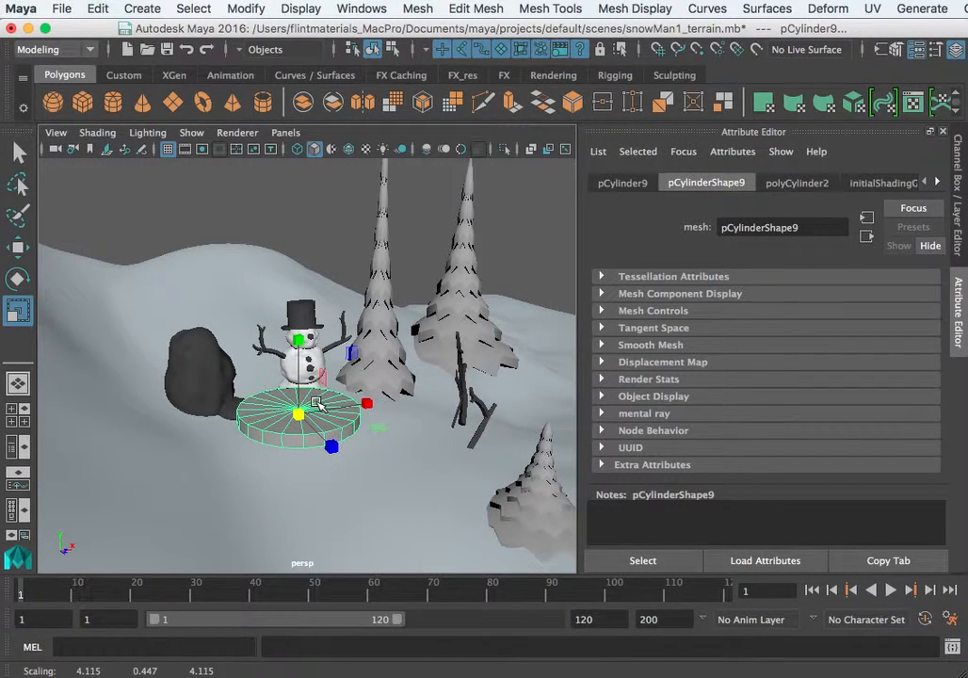
left_click(797, 181)
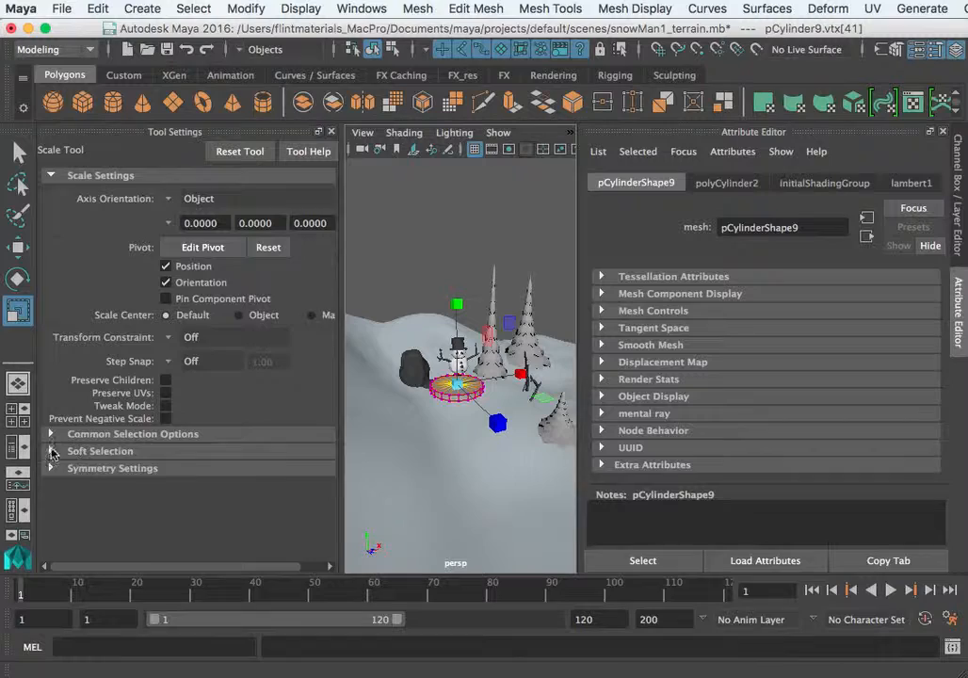
left_click(52, 451)
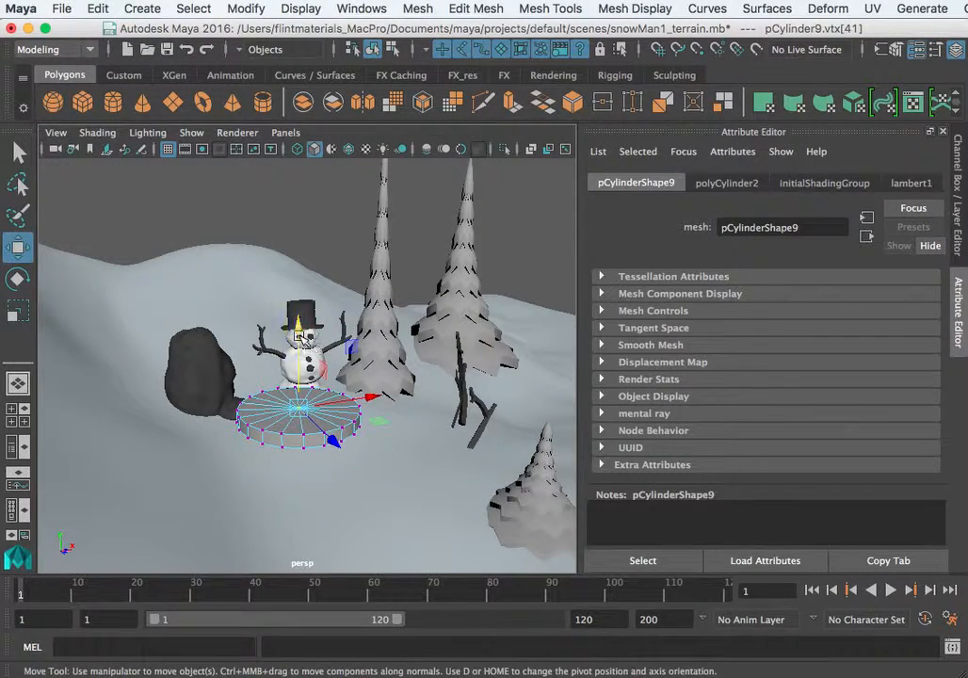
left_click_drag(300, 391, 299, 367)
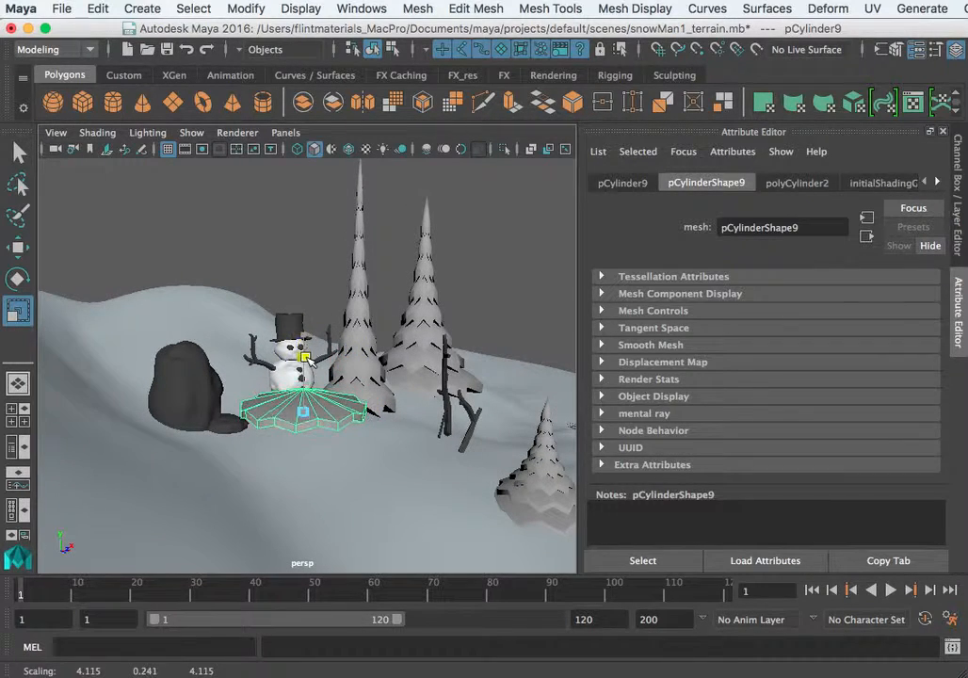
Switch the tier disc back to Object Mode and open the Duplicate Special options.
right_click(303, 403)
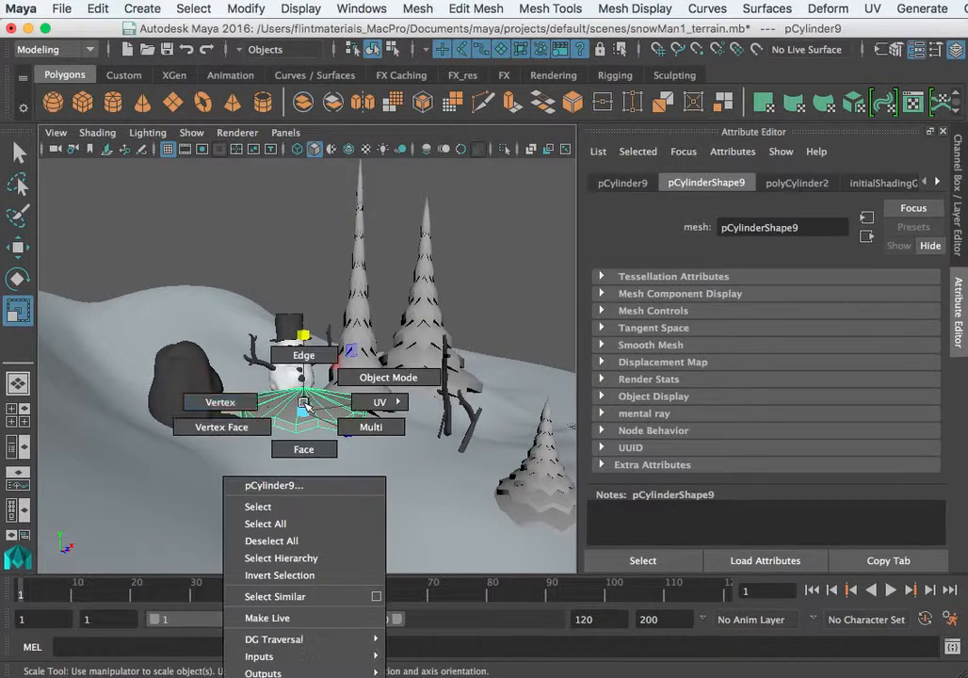
left_click(221, 402)
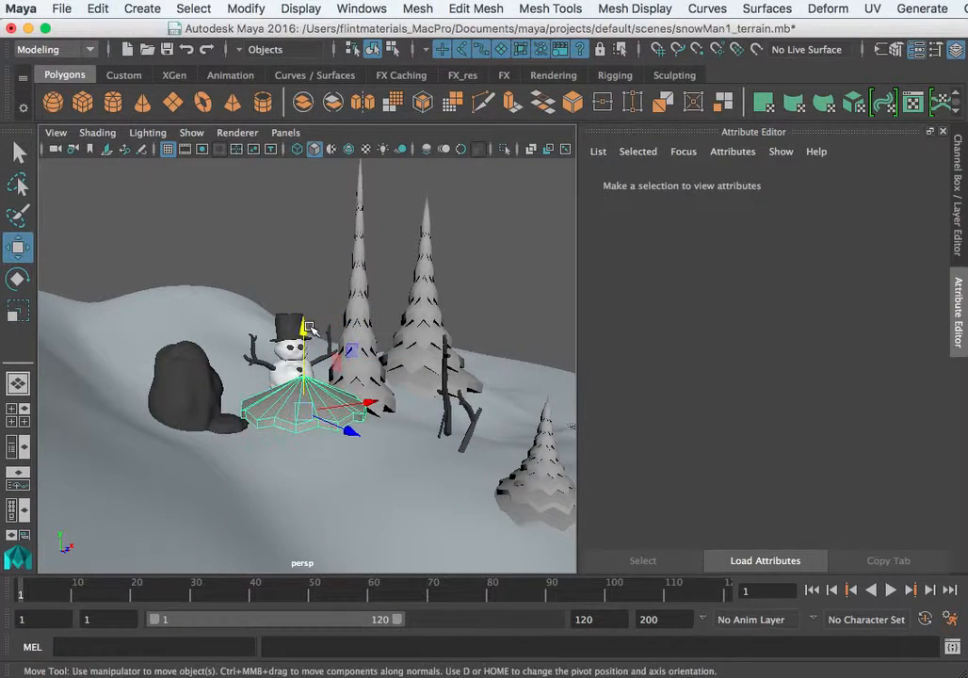
left_click(97, 8)
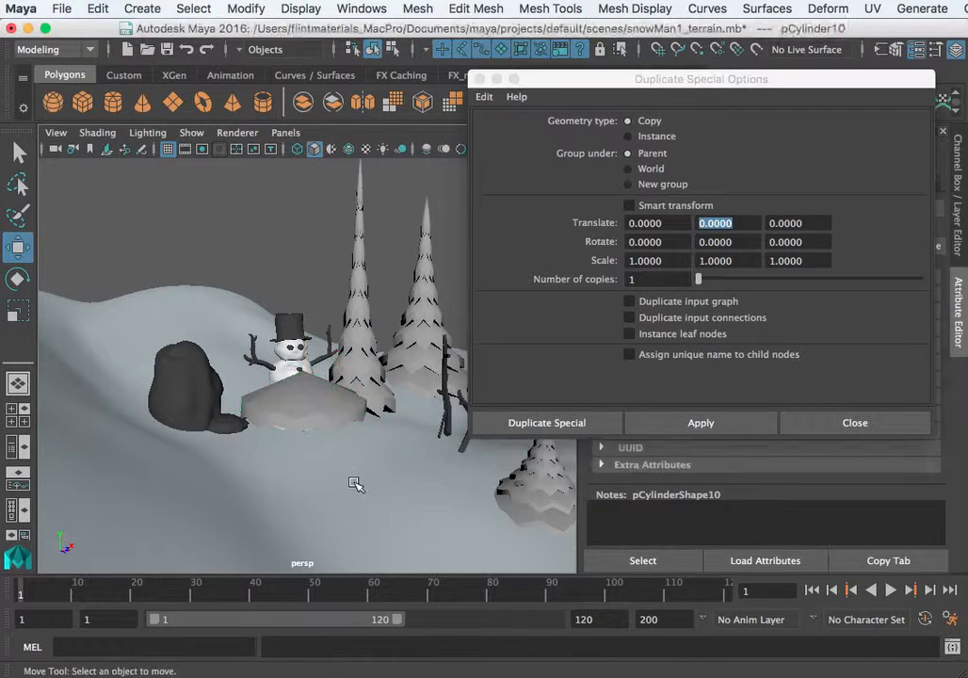
Make 8 tier copies with Translate Y 1.2, Rotate Y 25, Scale 0.8/1/0.8.
left_click(546, 422)
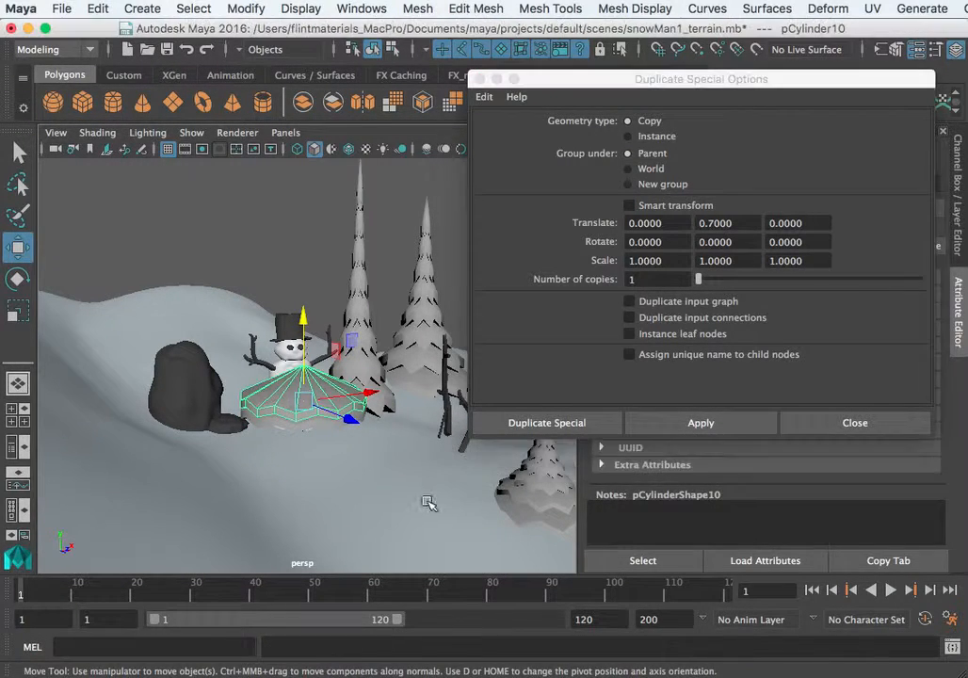
left_click(546, 422)
type("1")
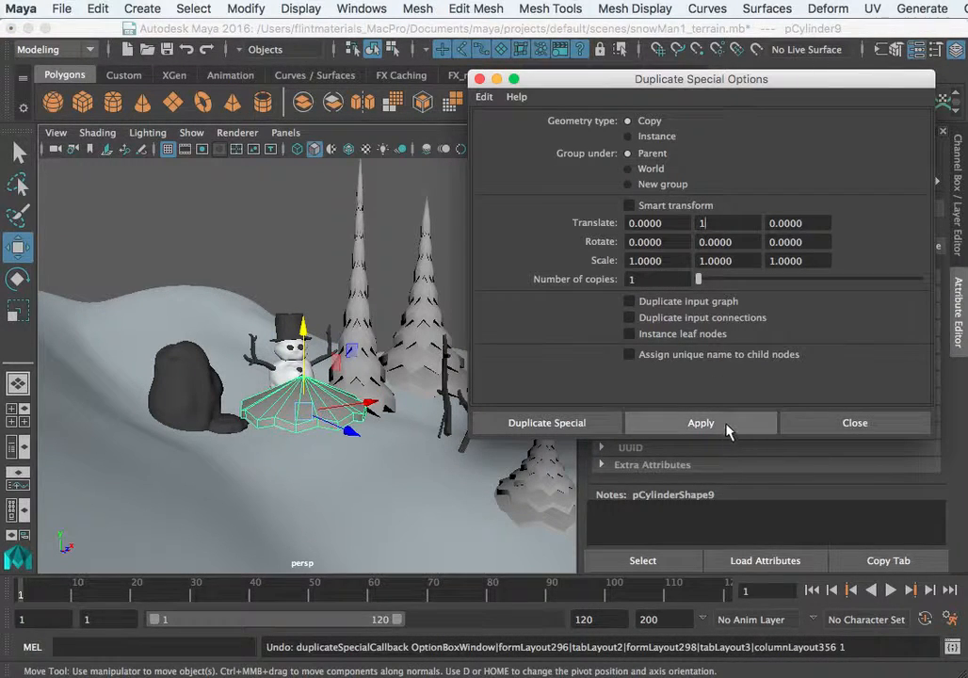
left_click(701, 422)
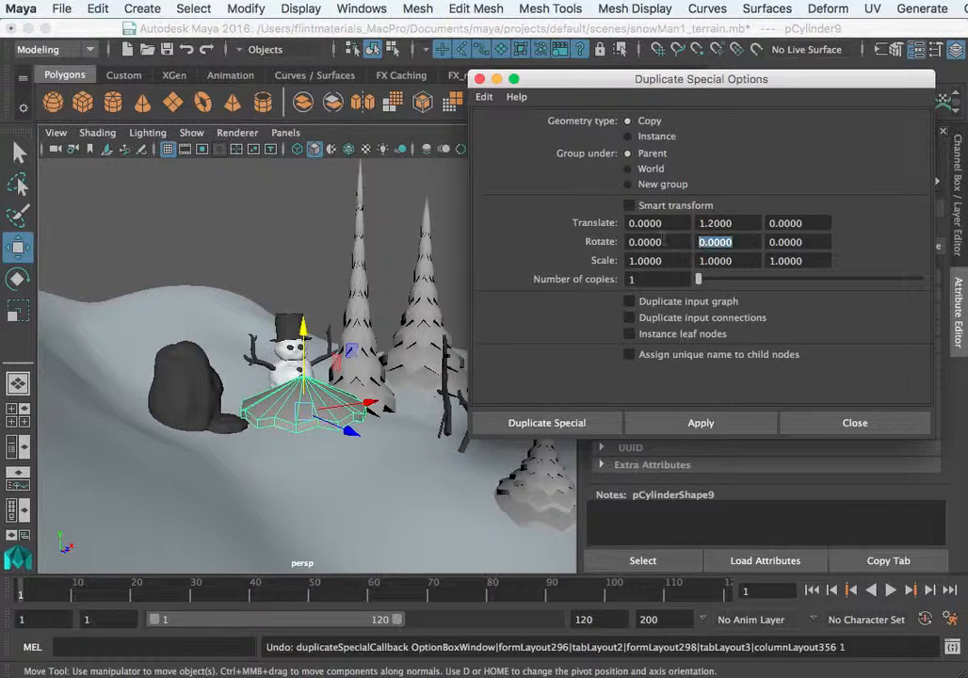
type("2")
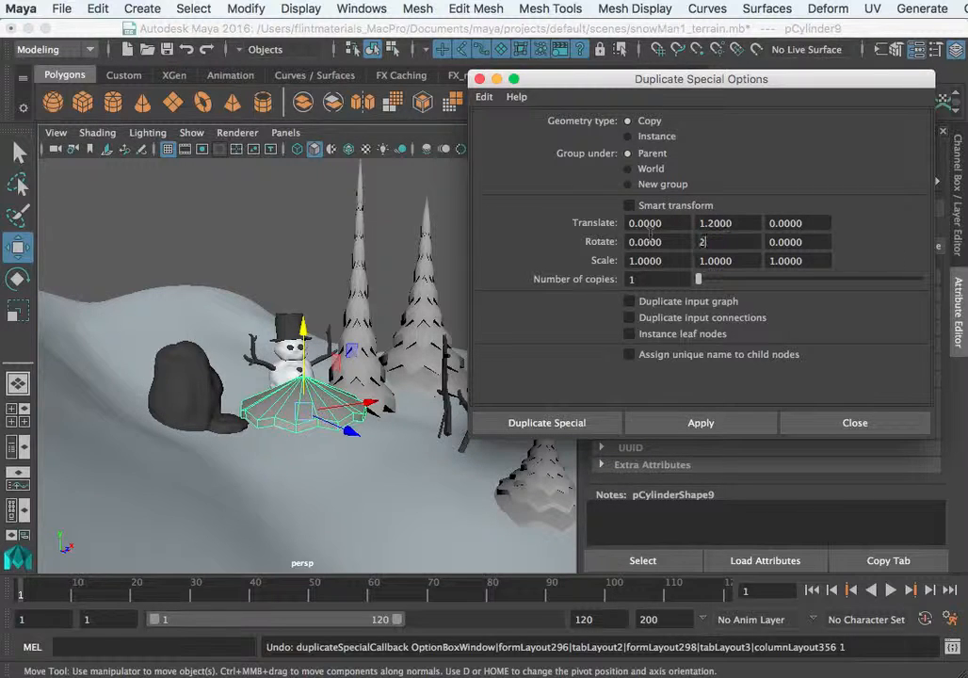
type("5.0000")
left_click(660, 279)
type("8")
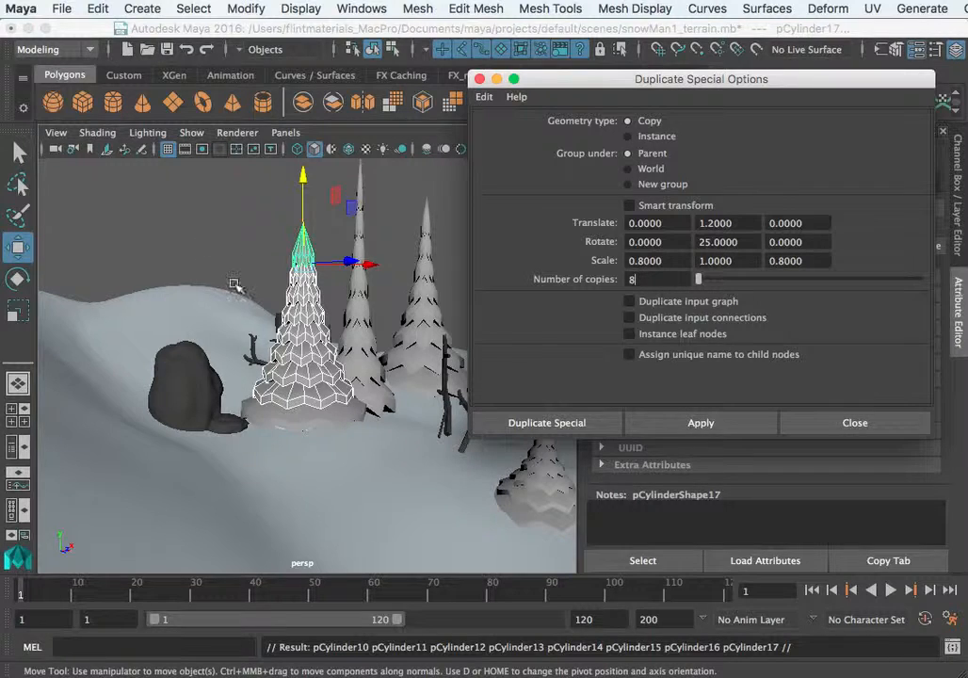
mouse_move(353, 396)
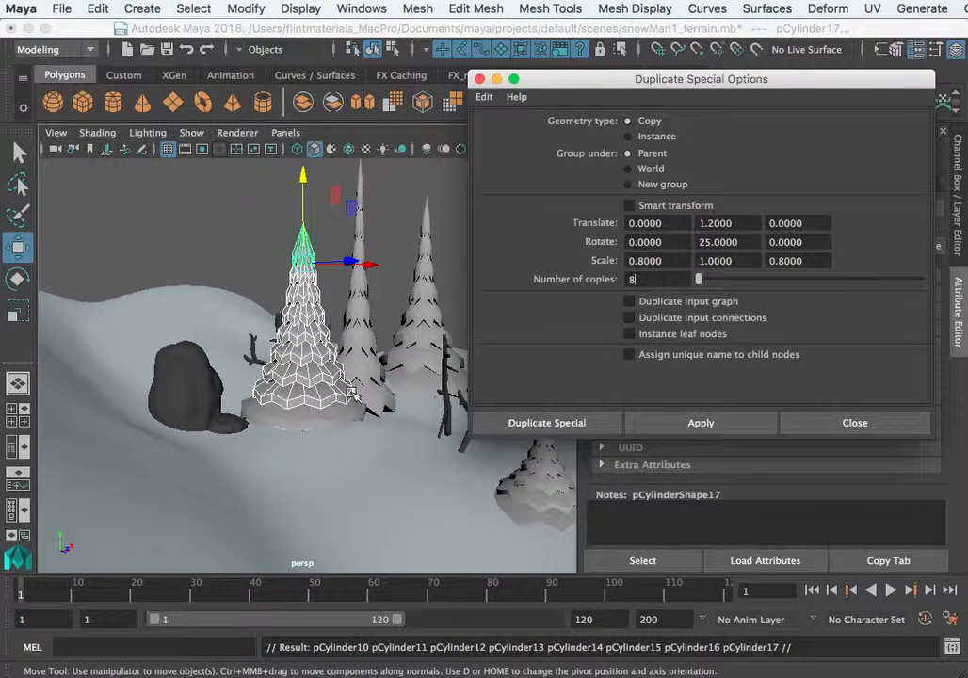
mouse_move(273, 226)
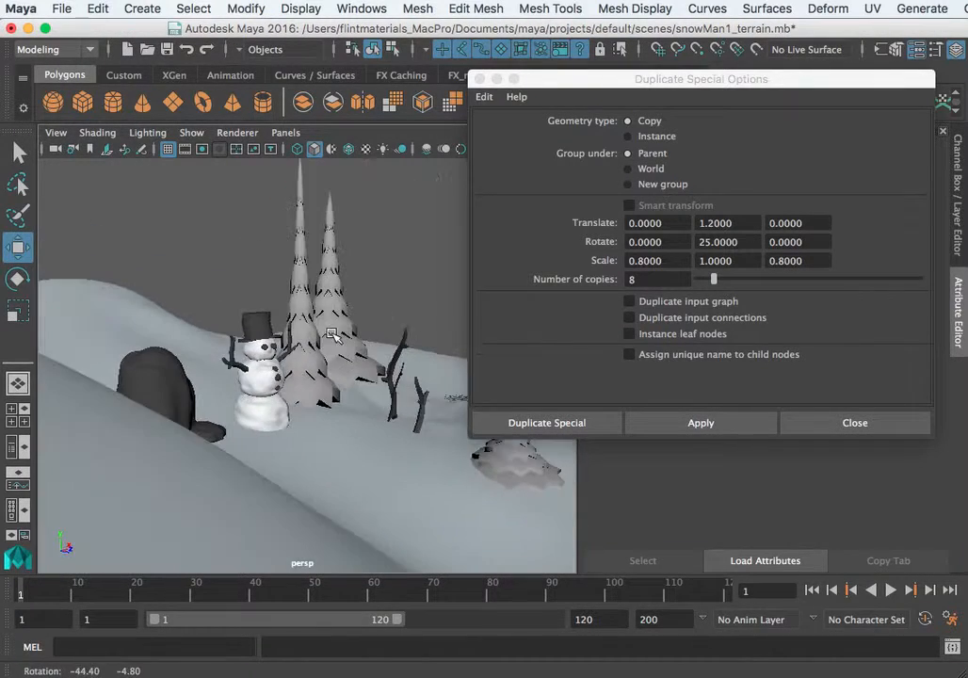
Duplicate the snowmanBase group and shift the copy beside the original.
left_click_drag(330, 334, 155, 433)
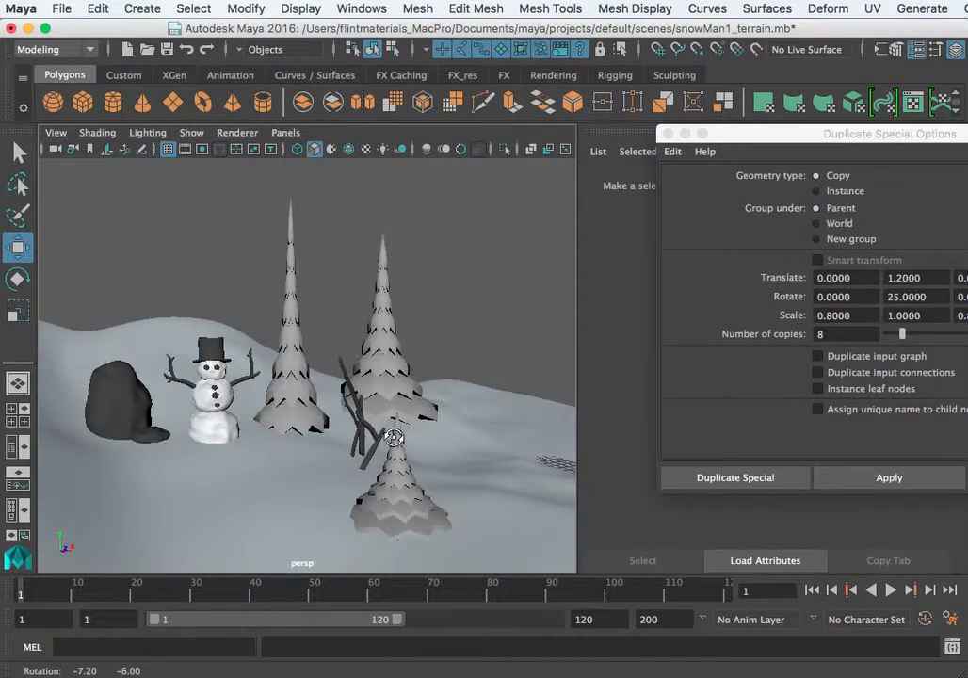
left_click_drag(396, 437, 403, 422)
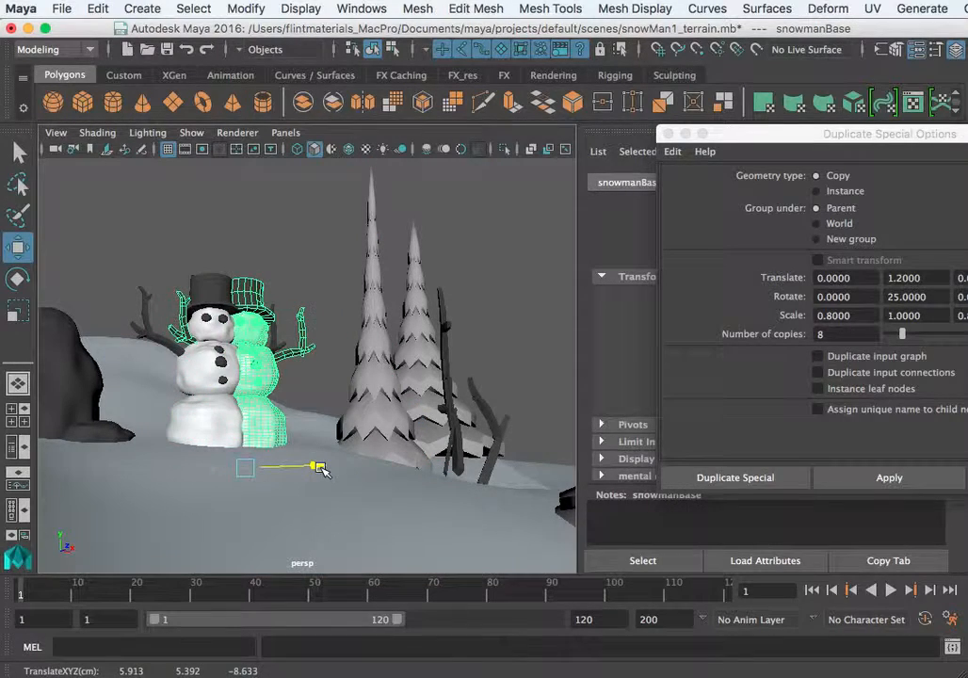
Shrink snowmanBase2, move it in front of the trees, and rotate its leftArm.
left_click(295, 468)
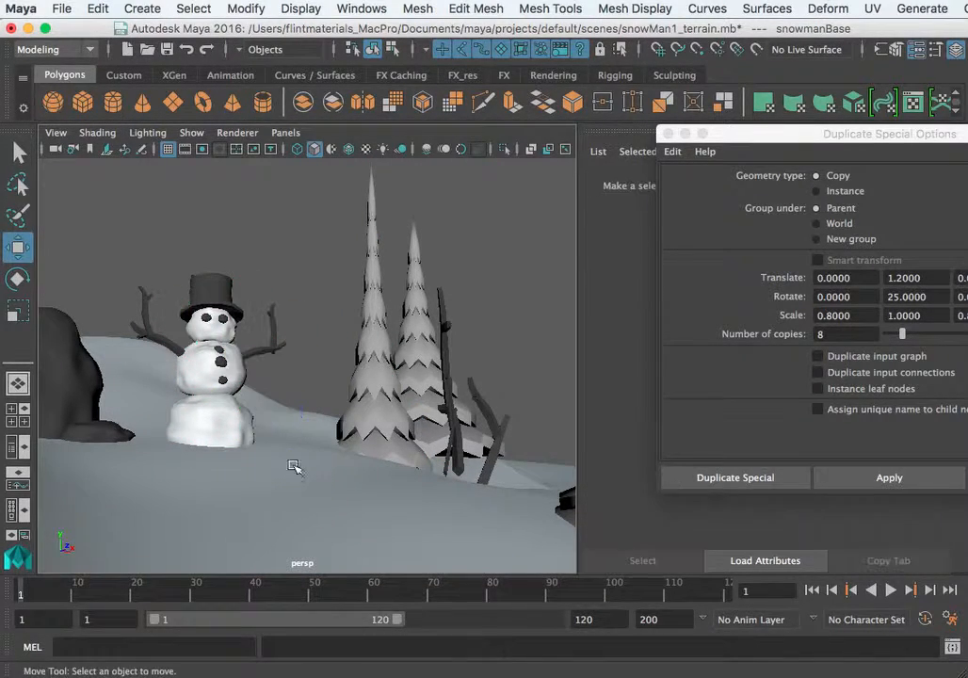
left_click(217, 358)
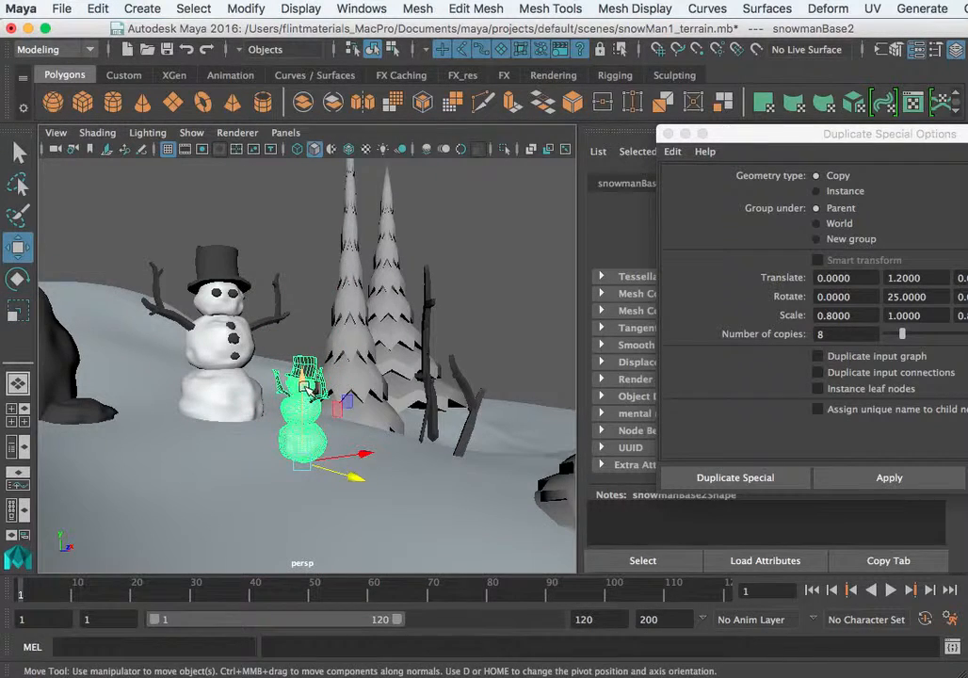
left_click_drag(302, 424, 339, 434)
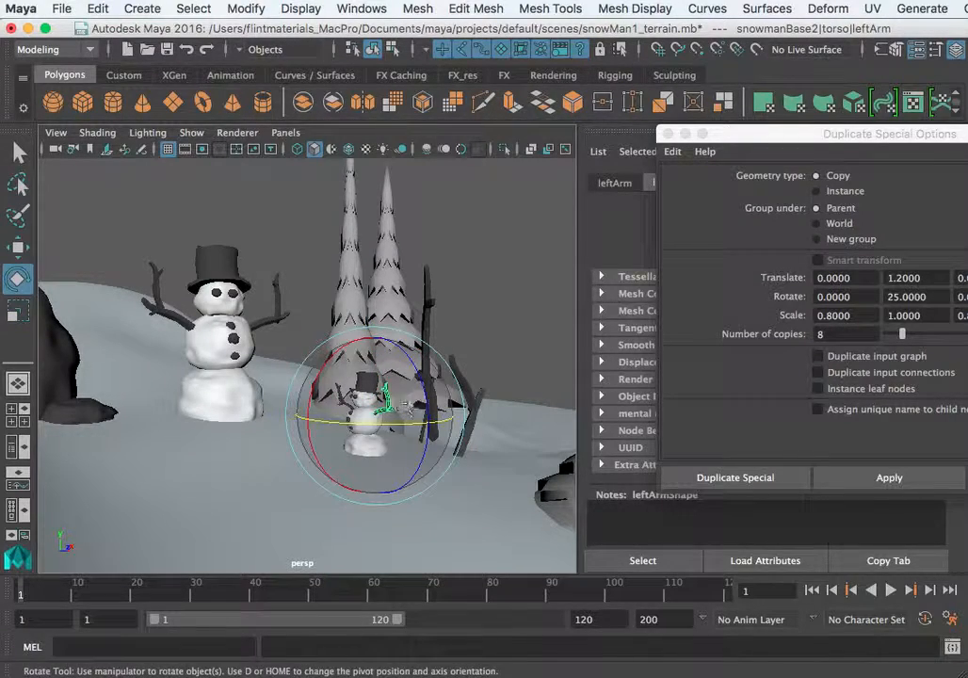
left_click_drag(395, 405, 320, 405)
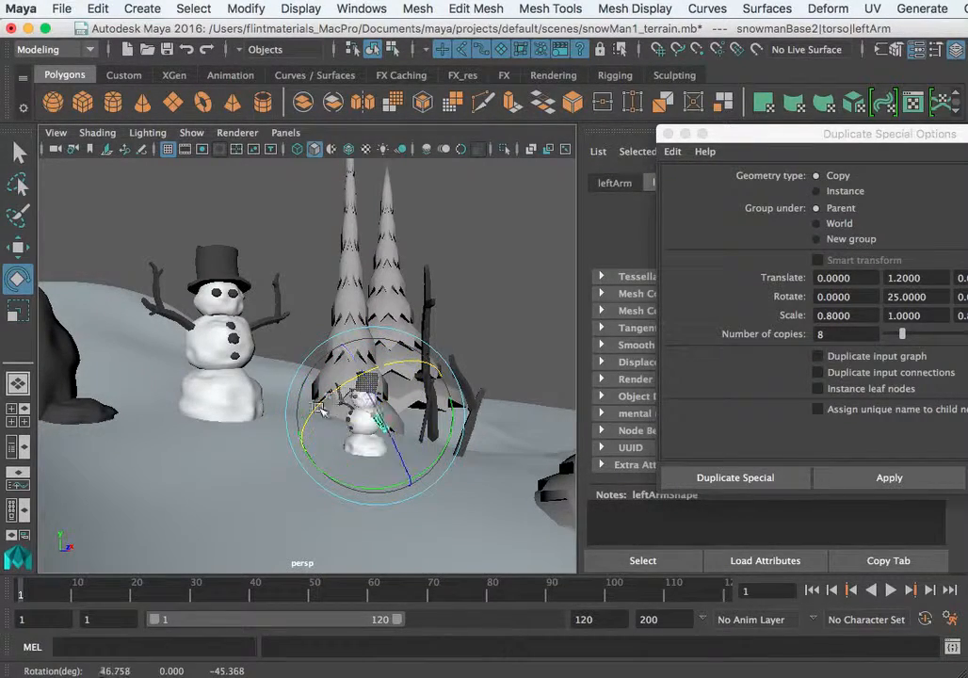
left_click_drag(320, 405, 414, 456)
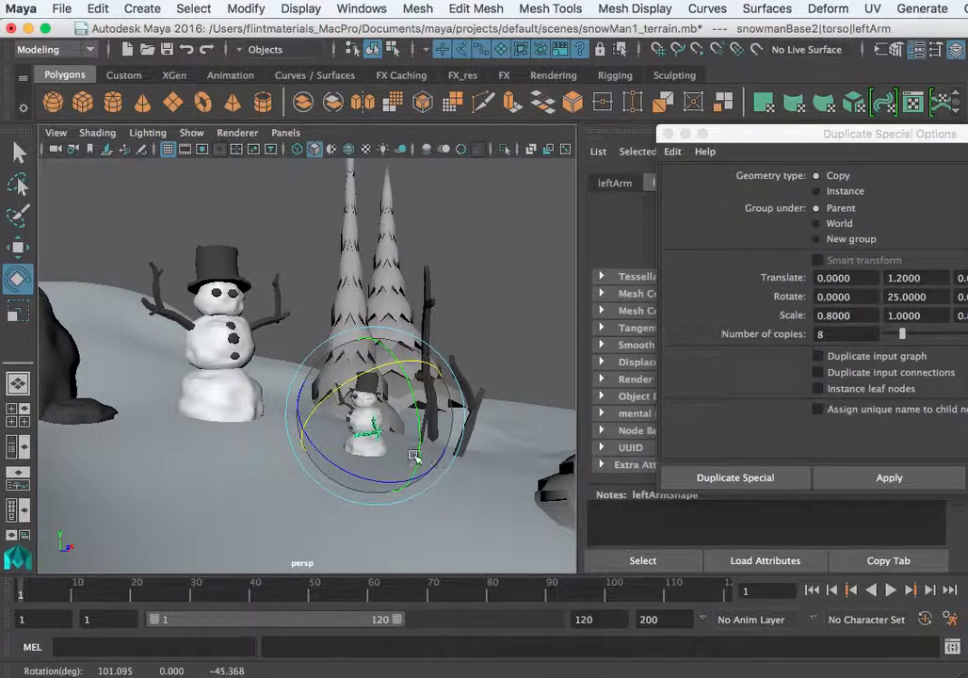